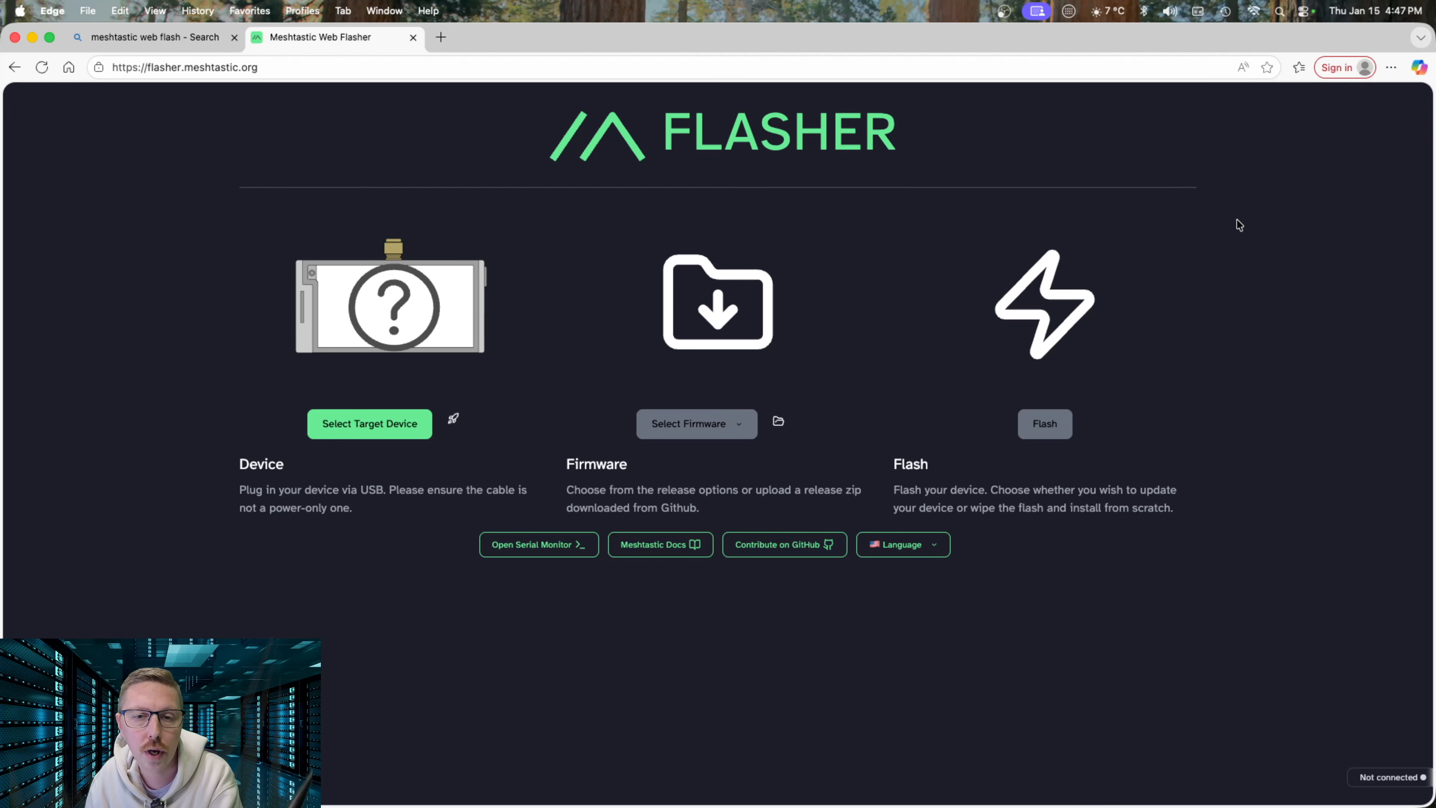
{"action": "mouse_move", "coordinate": [1121, 174]}
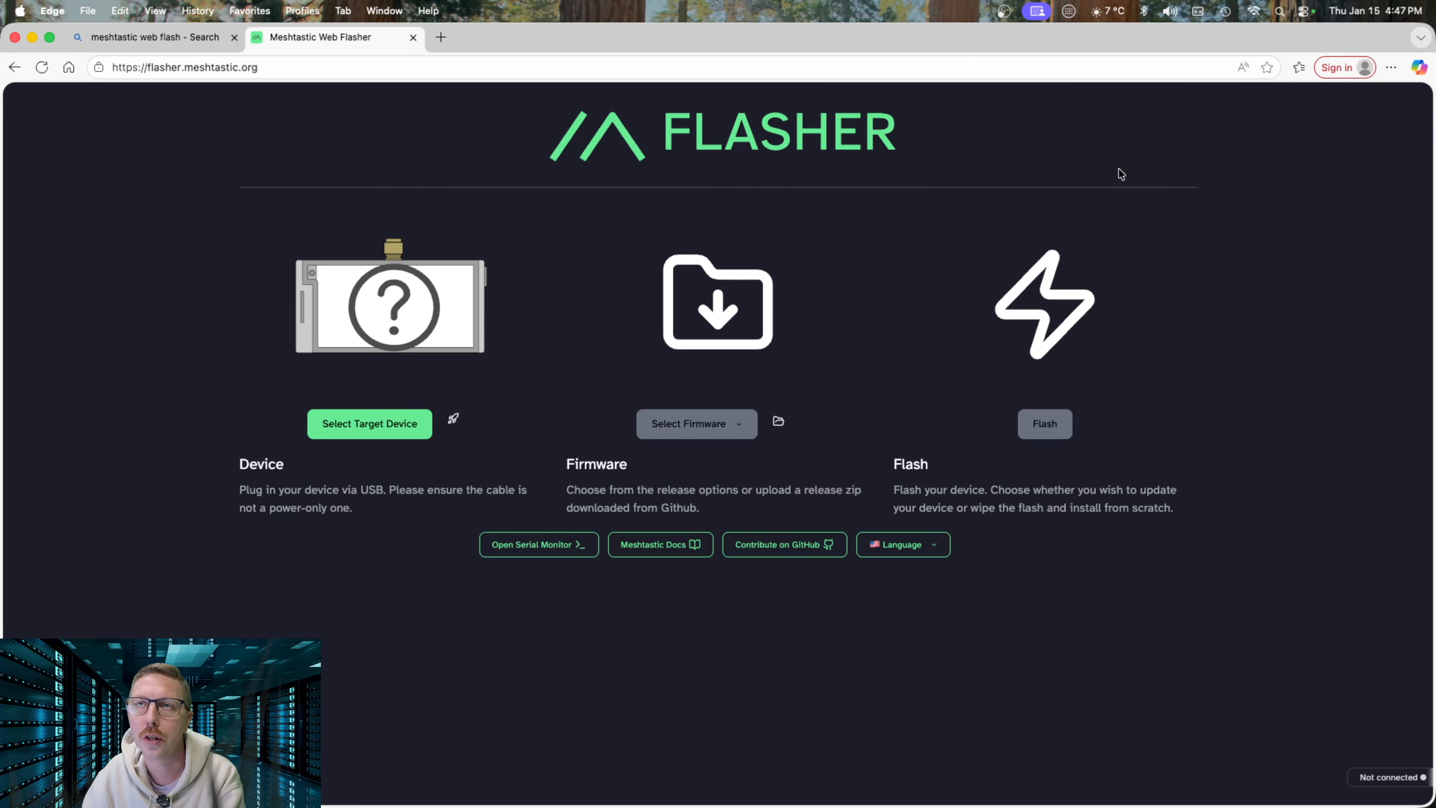
{"action": "mouse_move", "coordinate": [1135, 175]}
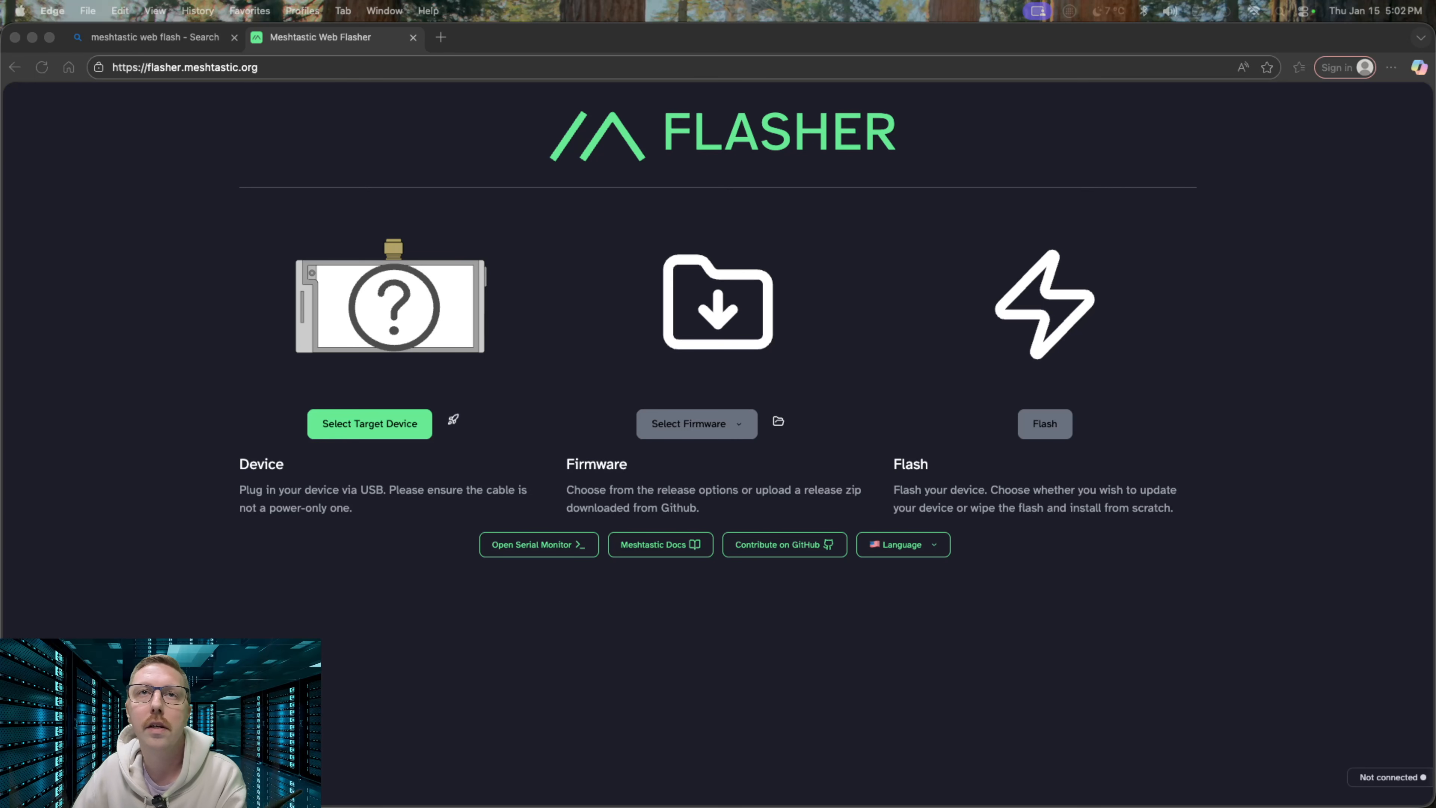
{"action": "mouse_move", "coordinate": [367, 433]}
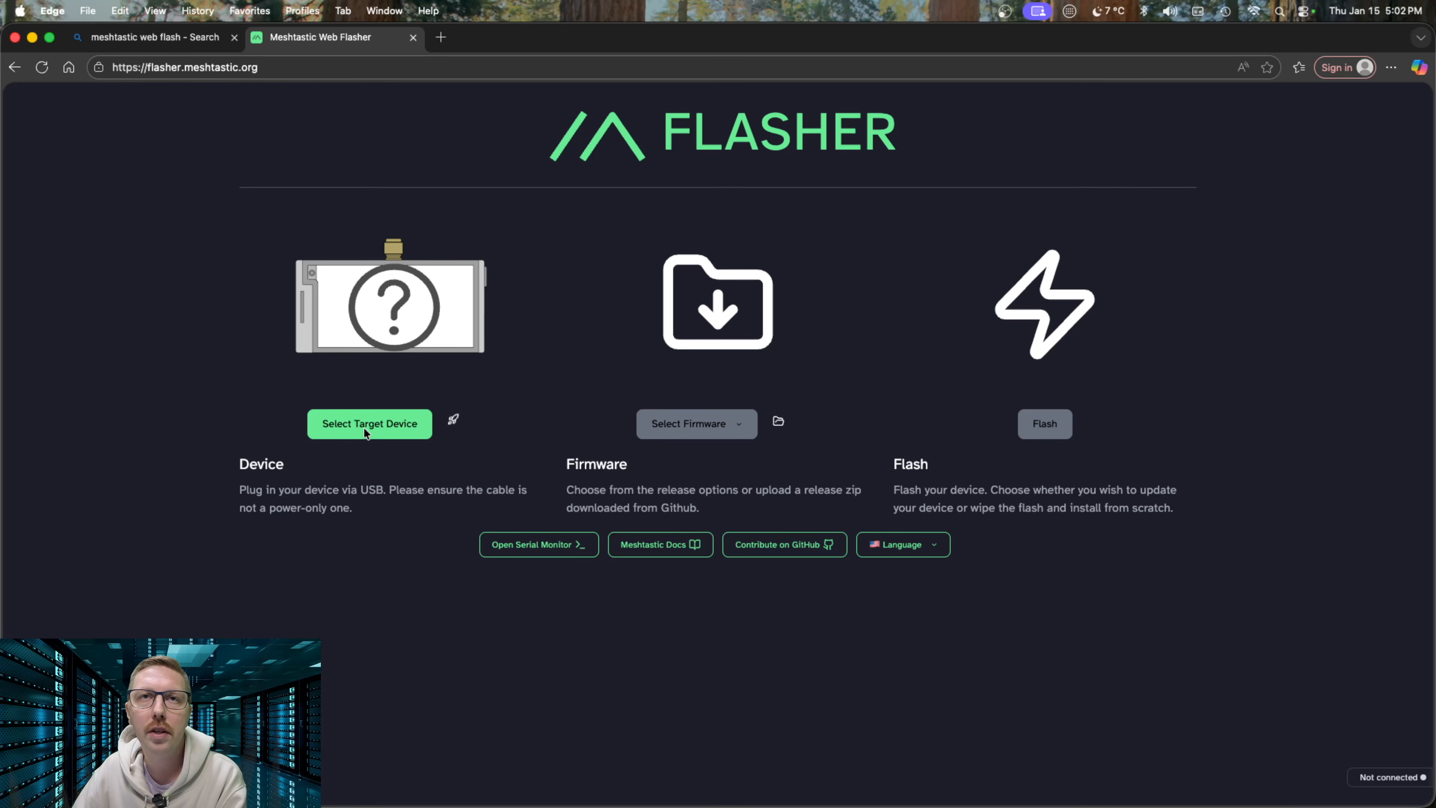
- Select Heltec V3 as the target device, keeping firmware 2.7.15 Beta
{"action": "left_click", "coordinate": [368, 424]}
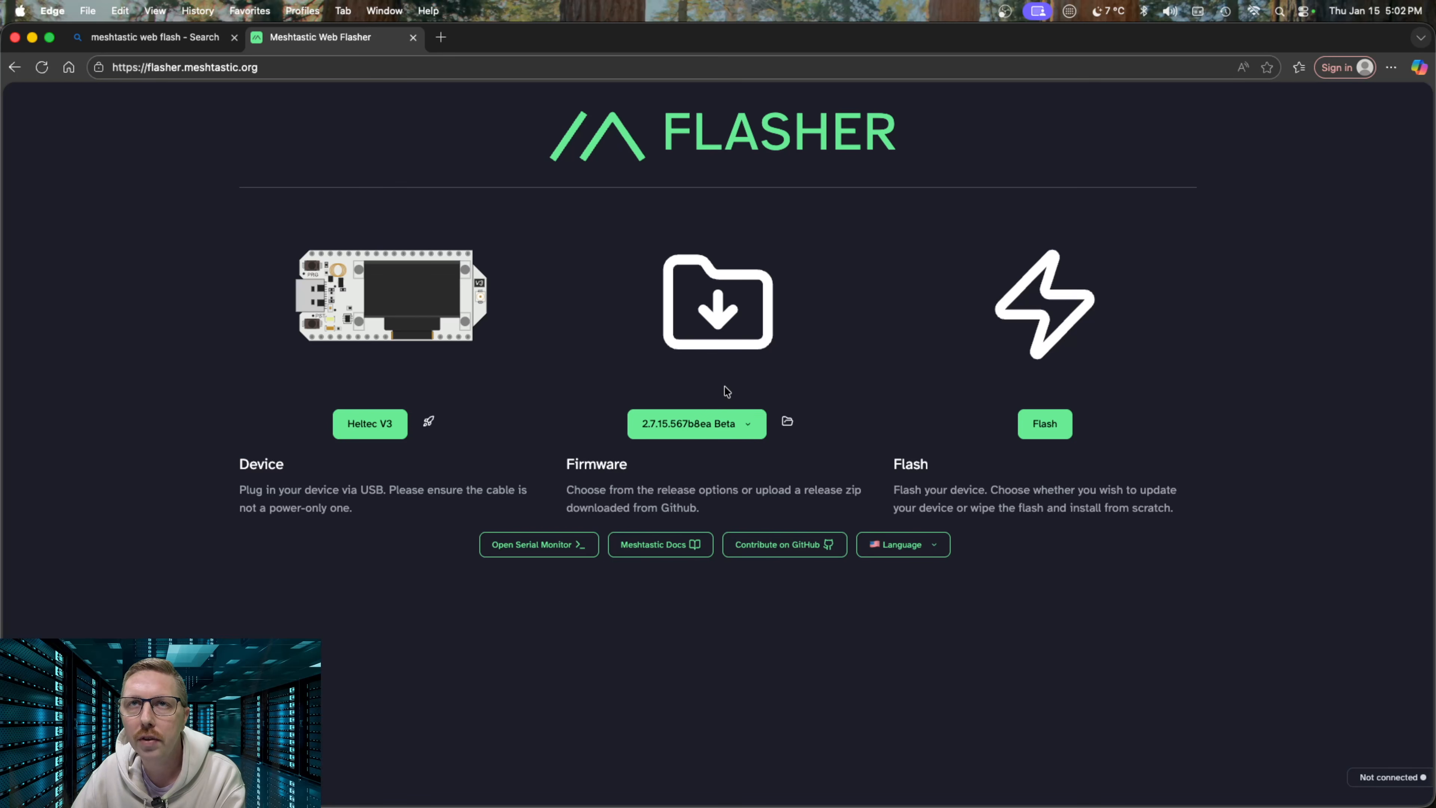
{"action": "mouse_move", "coordinate": [697, 423]}
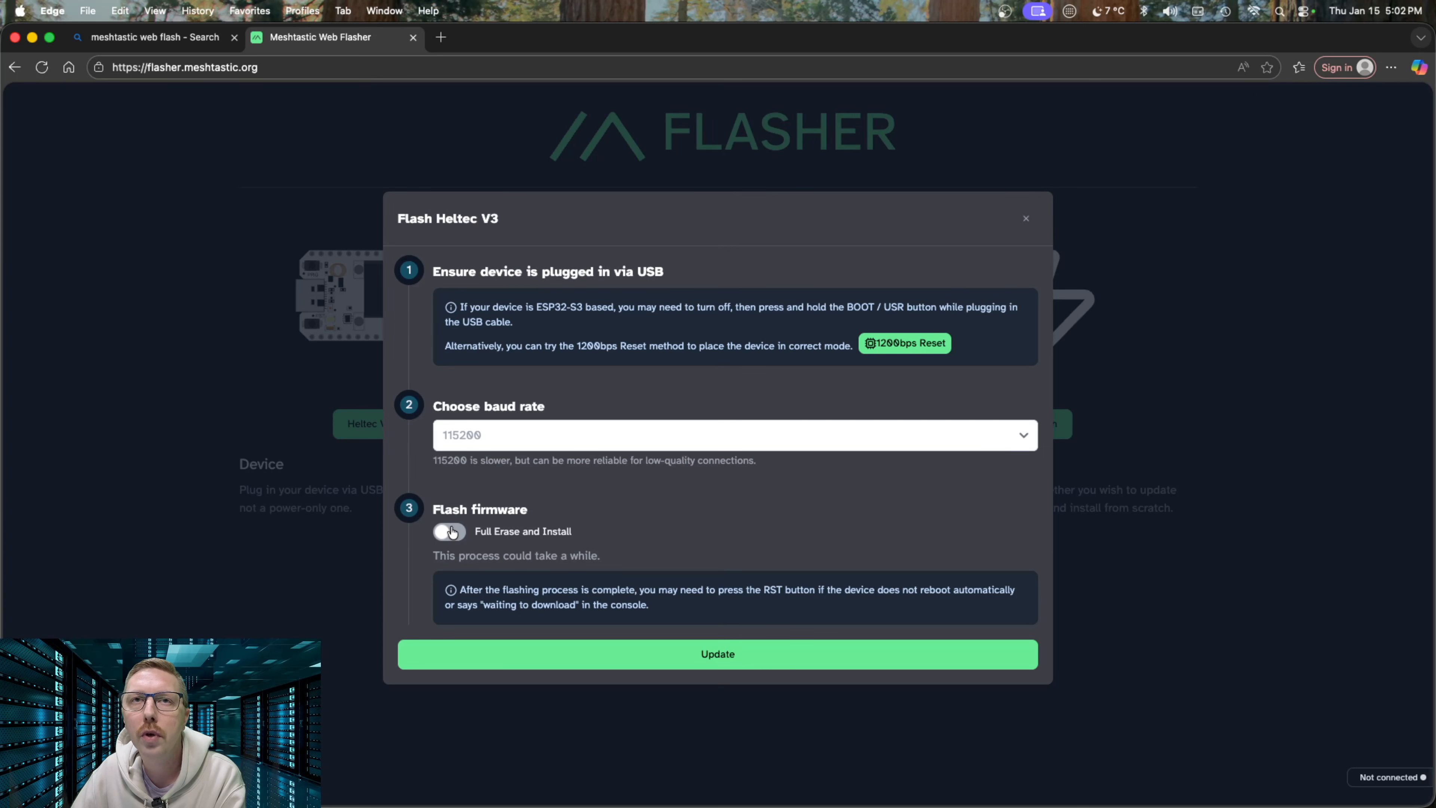
- Enable Full Erase and Install, start erasing and choose the CP2102 USB-UART port
{"action": "left_click", "coordinate": [449, 530]}
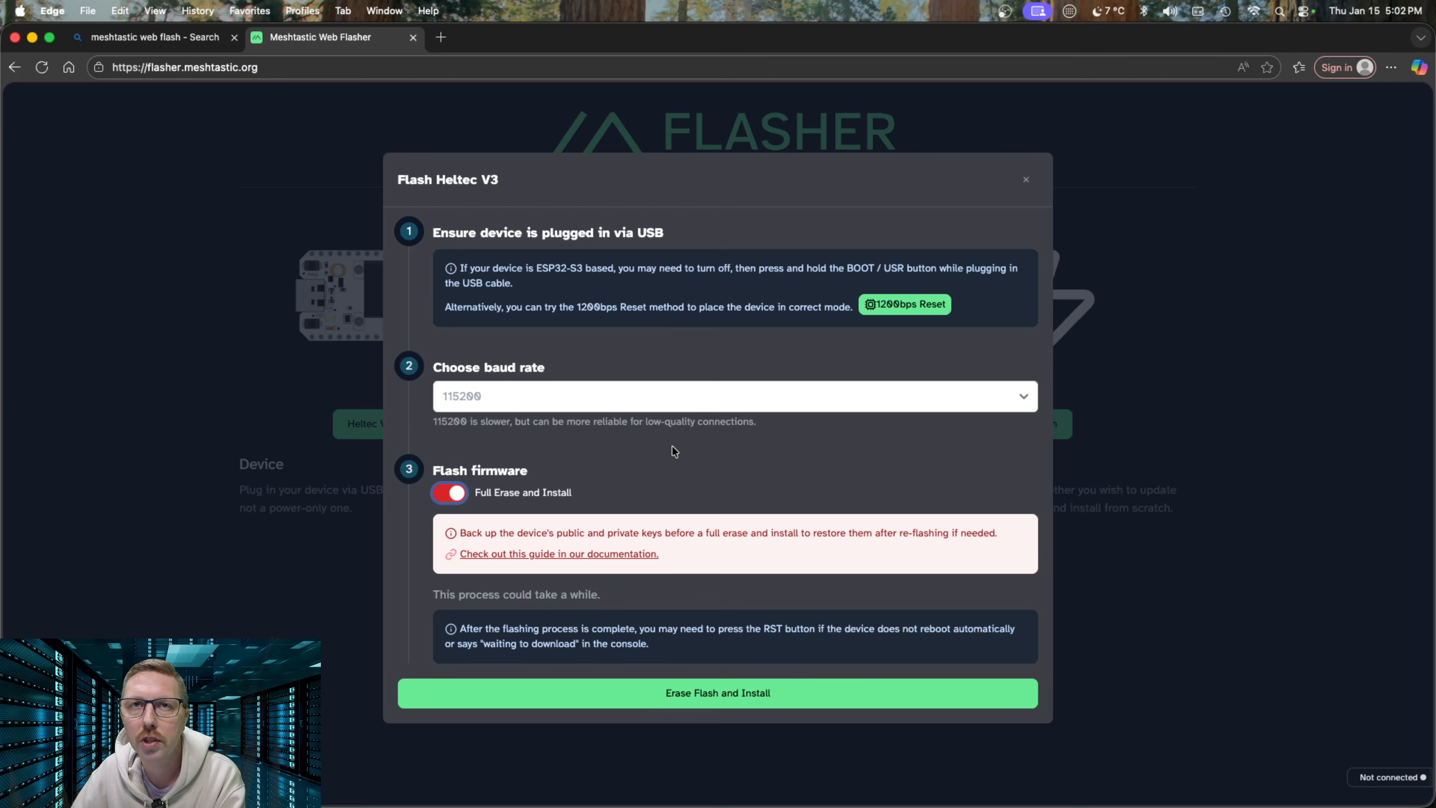
{"action": "mouse_move", "coordinate": [715, 477]}
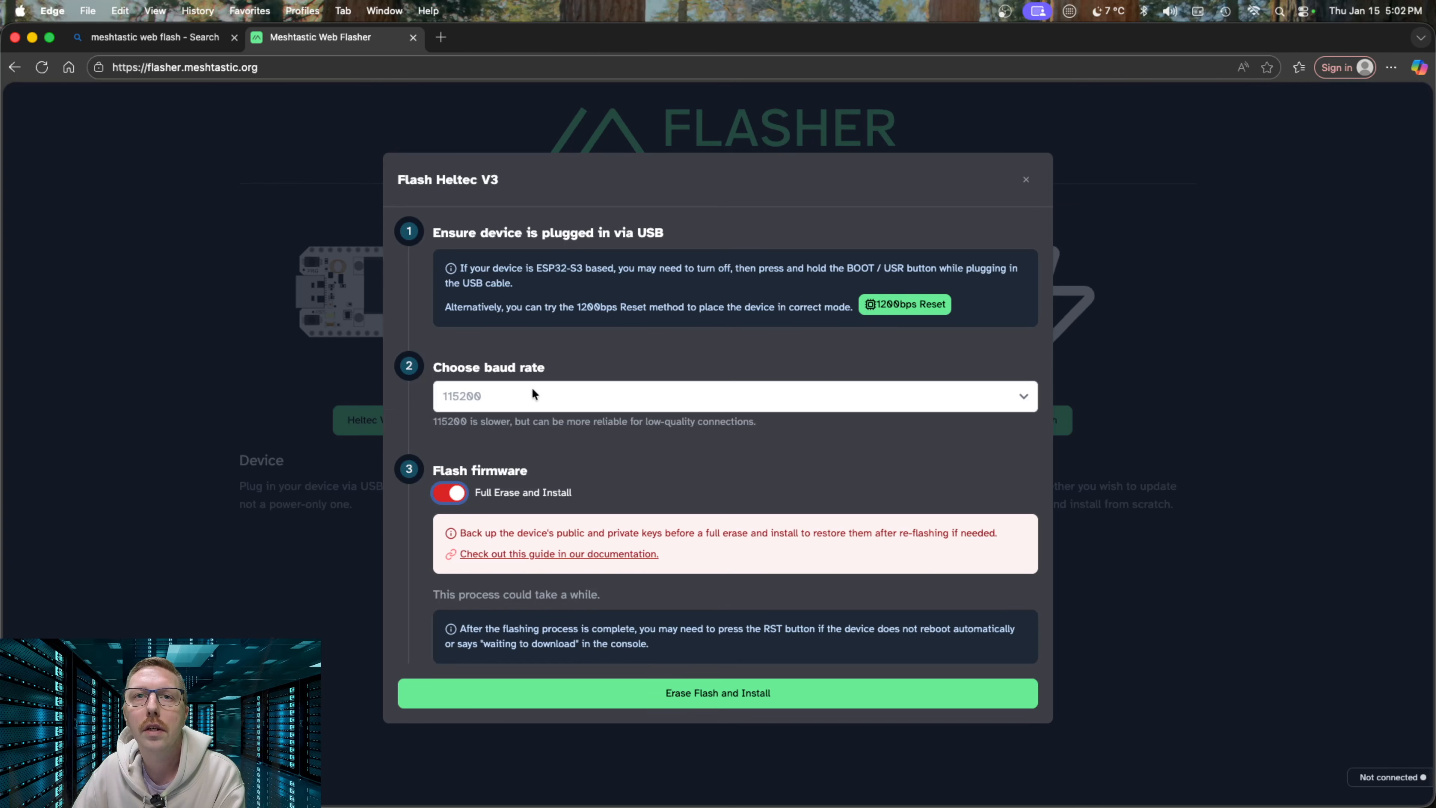
{"action": "mouse_move", "coordinate": [682, 464]}
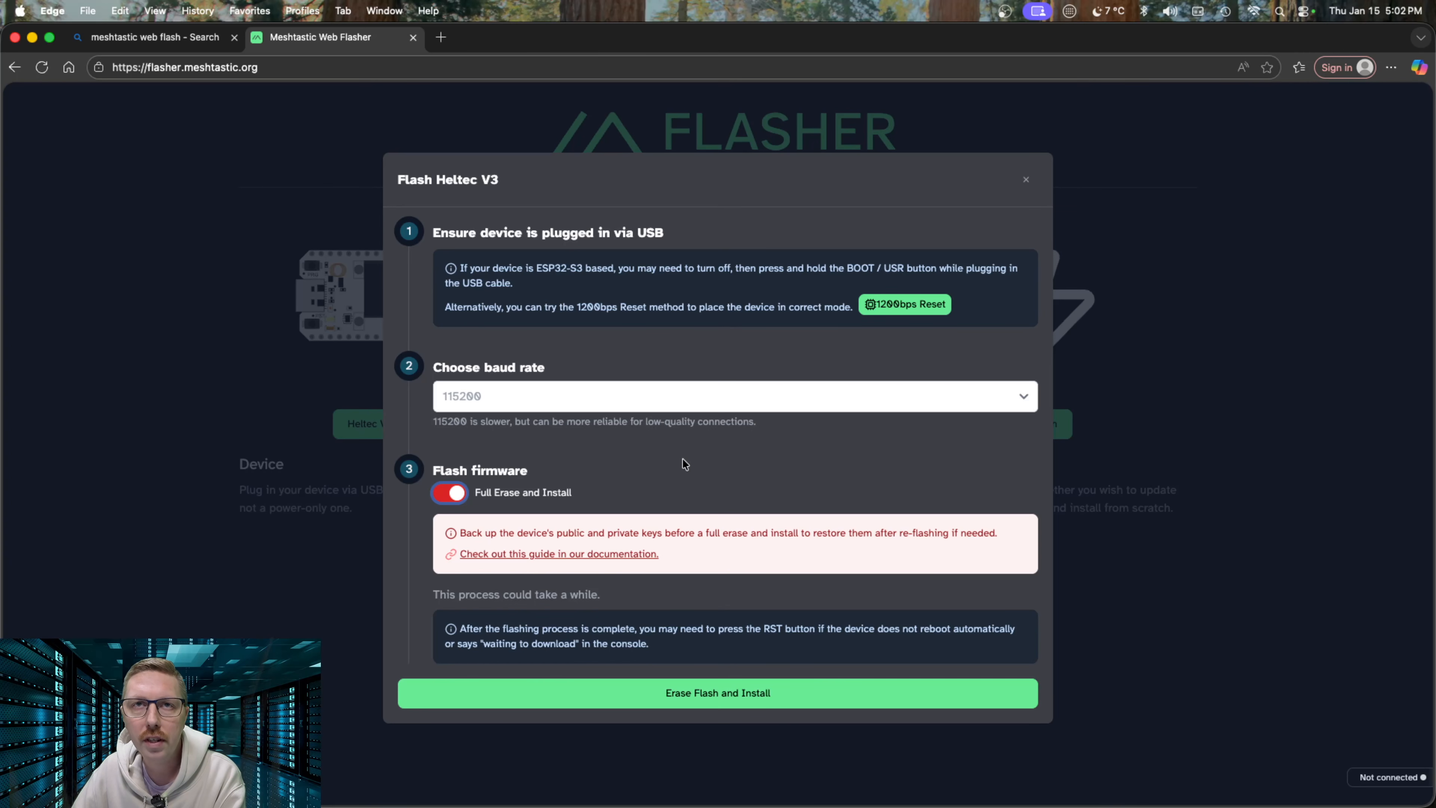
{"action": "mouse_move", "coordinate": [706, 454]}
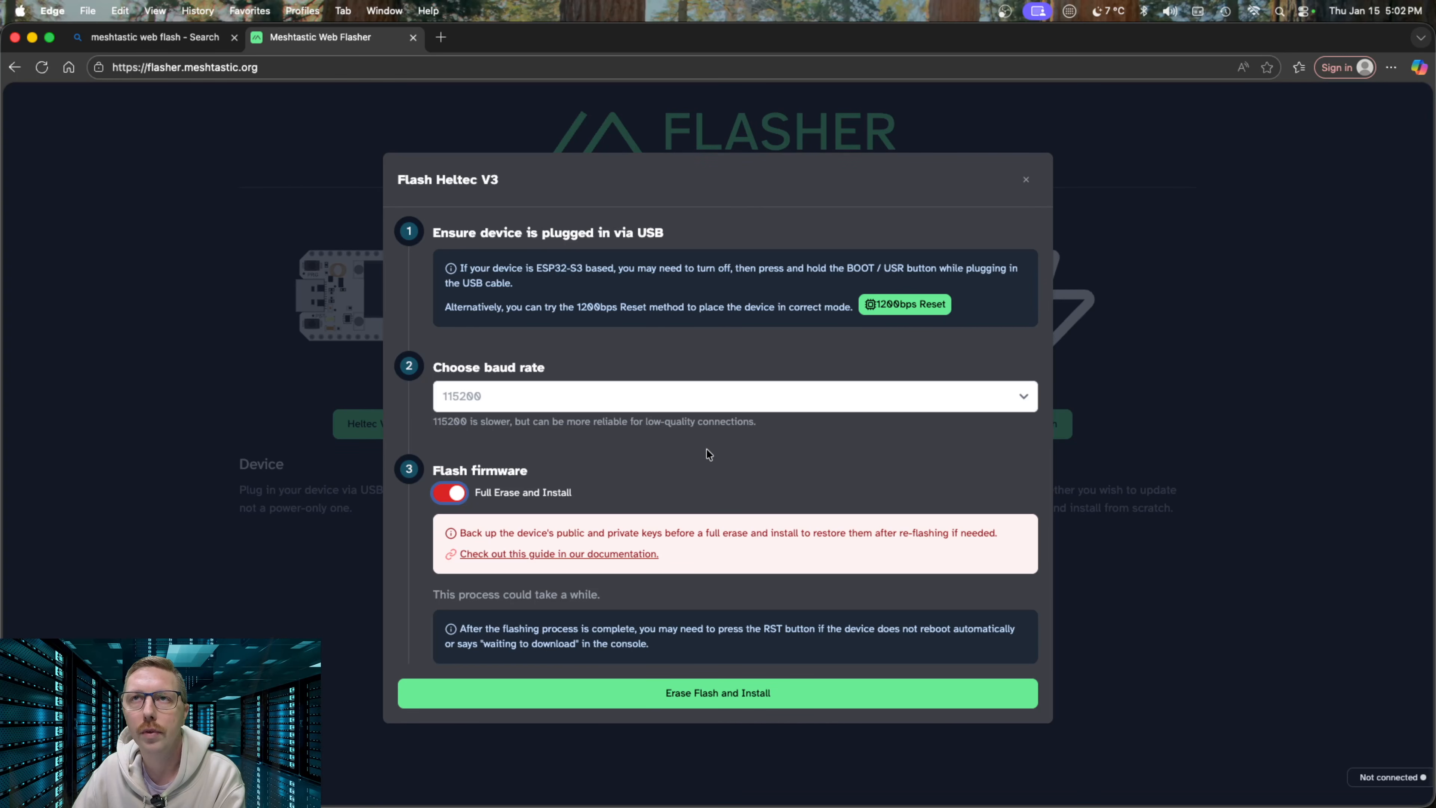
{"action": "left_click", "coordinate": [717, 693]}
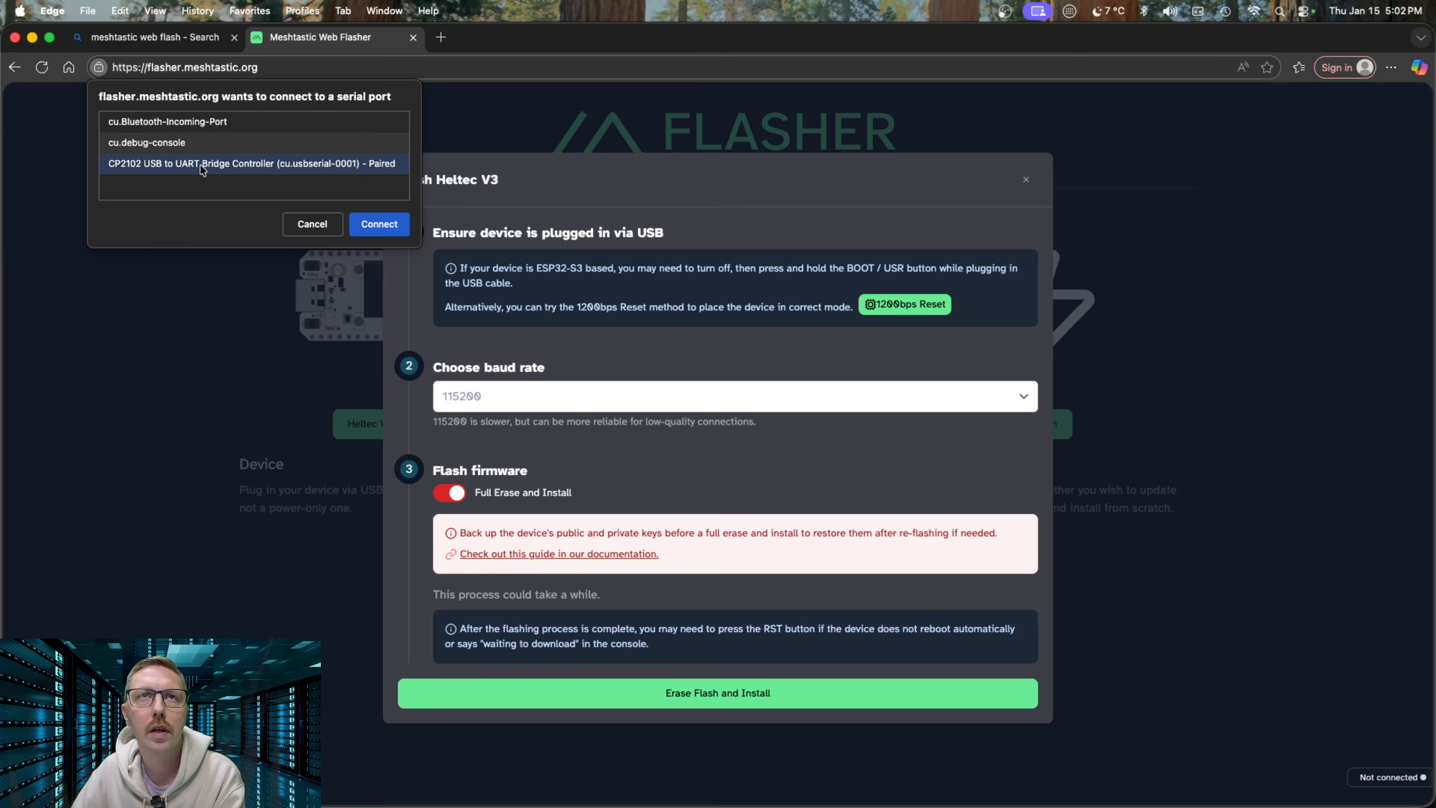
{"action": "mouse_move", "coordinate": [138, 171]}
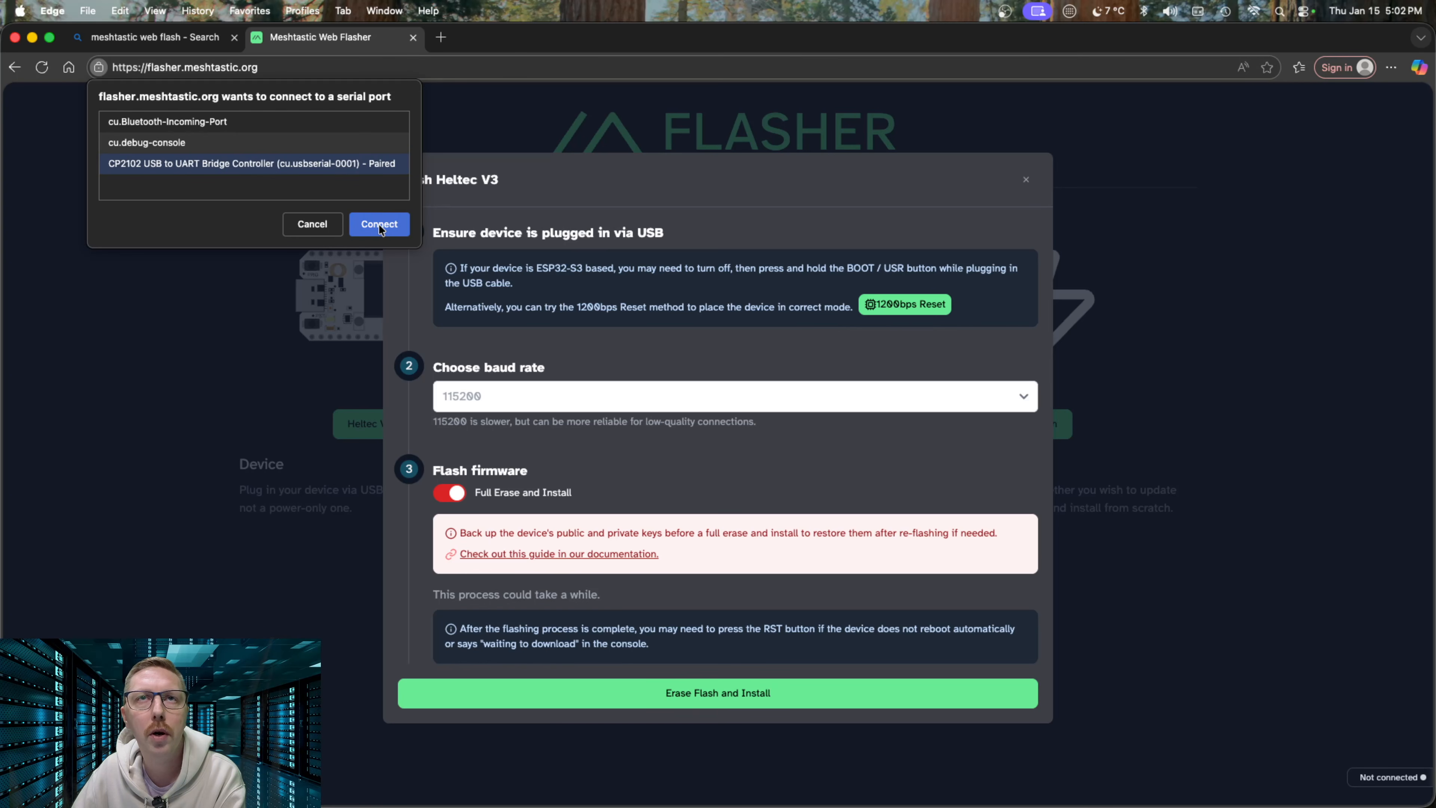
{"action": "left_click", "coordinate": [379, 224]}
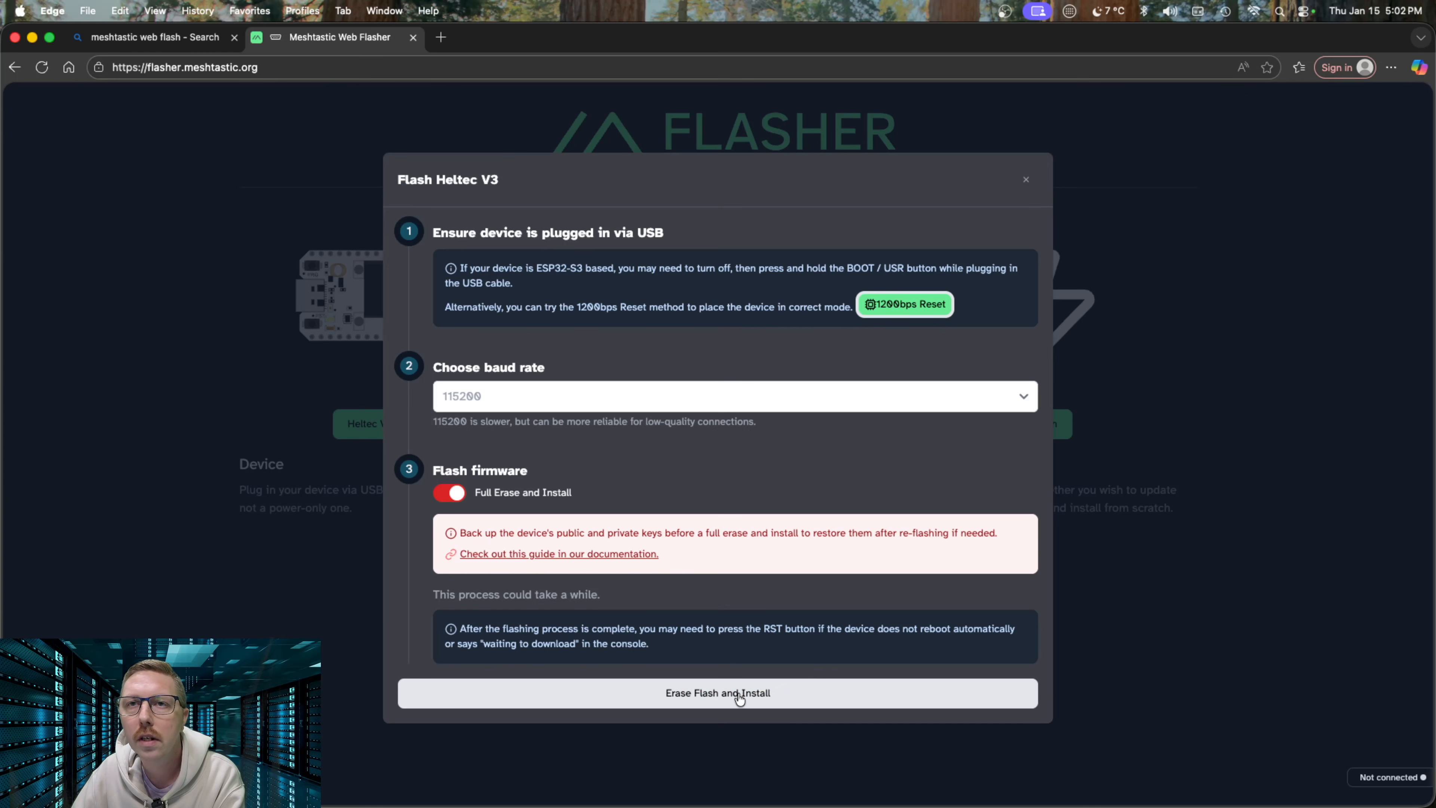
{"action": "left_click", "coordinate": [717, 693]}
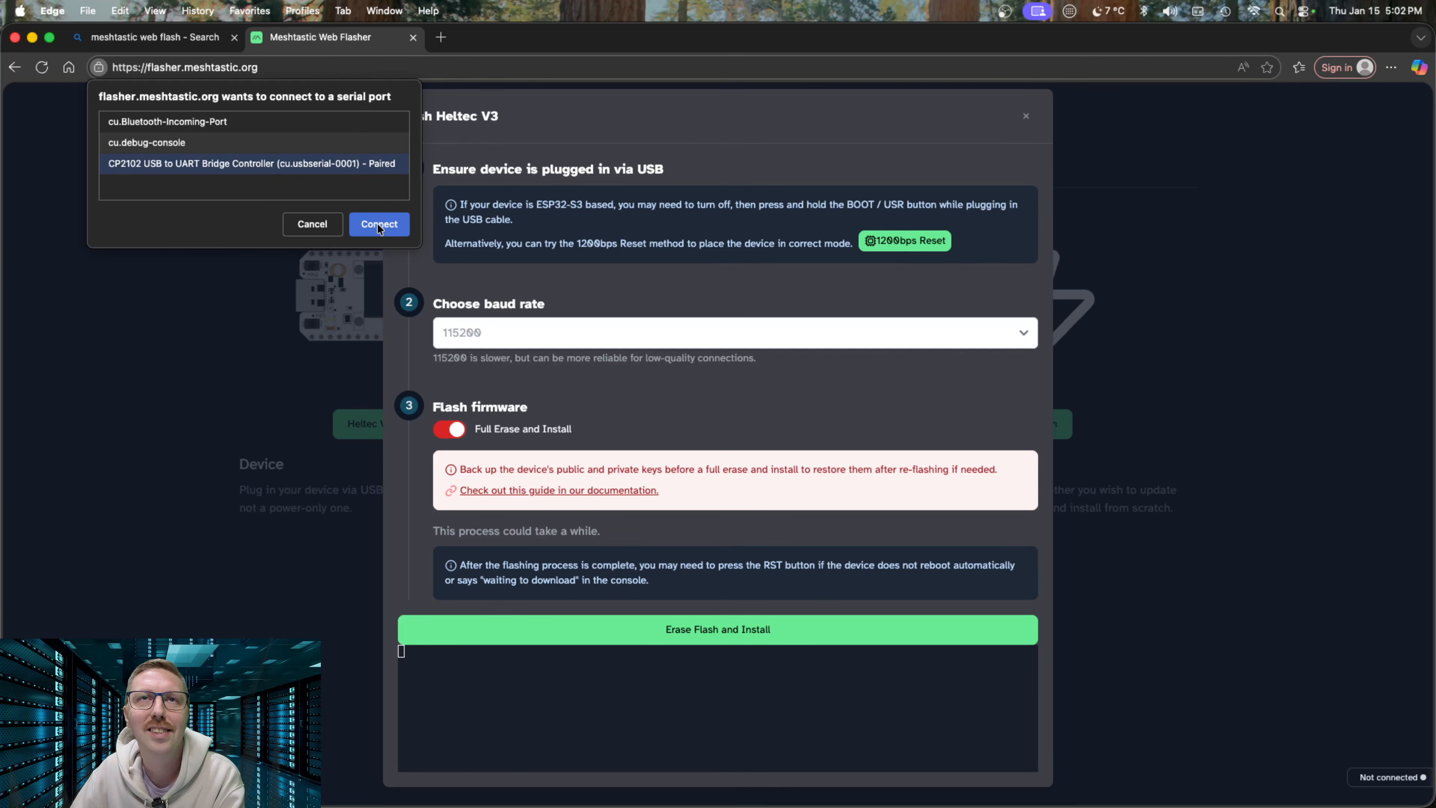
- Connect to the CP2102 serial device and let the erase and flash run to 100%
{"action": "left_click", "coordinate": [378, 224]}
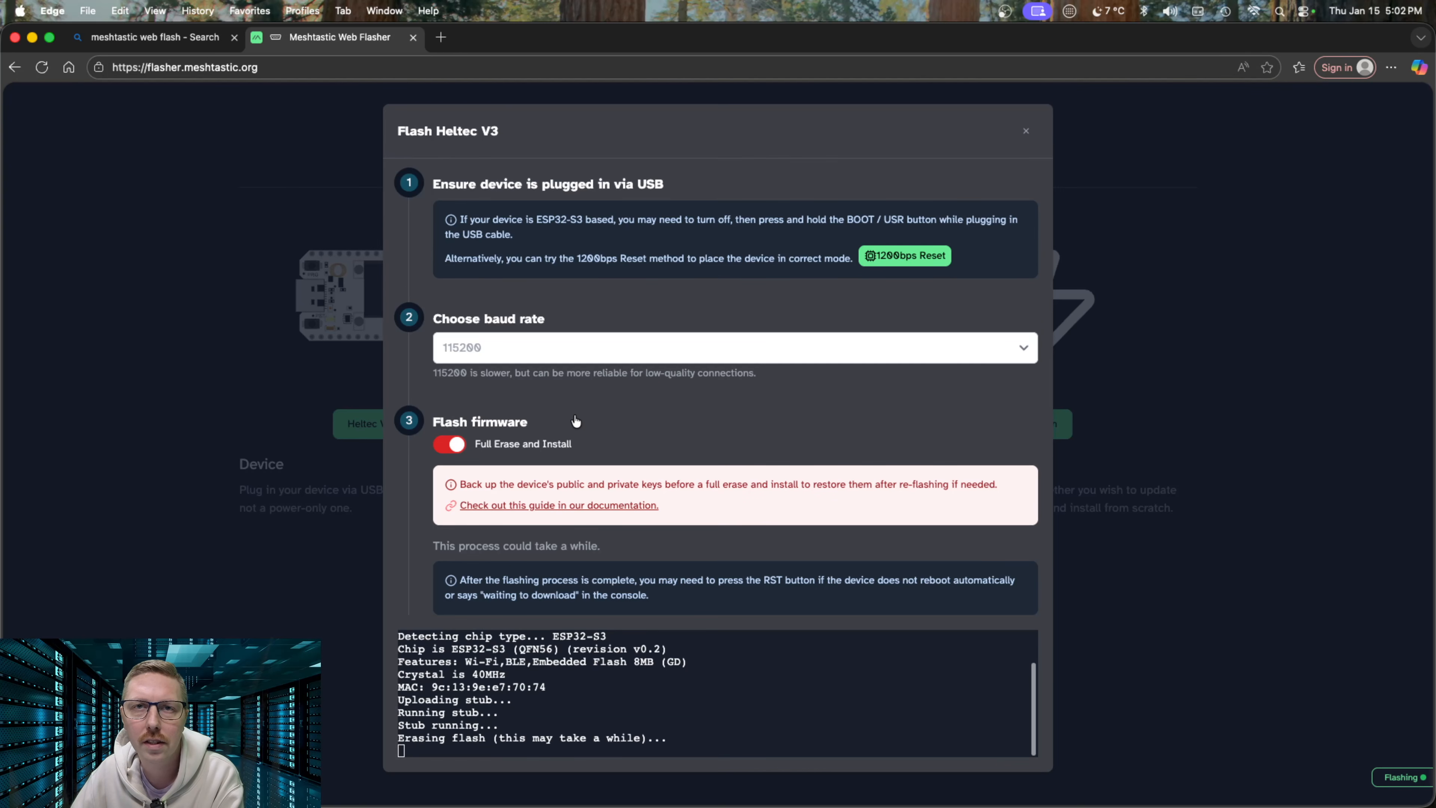
{"action": "mouse_move", "coordinate": [614, 439]}
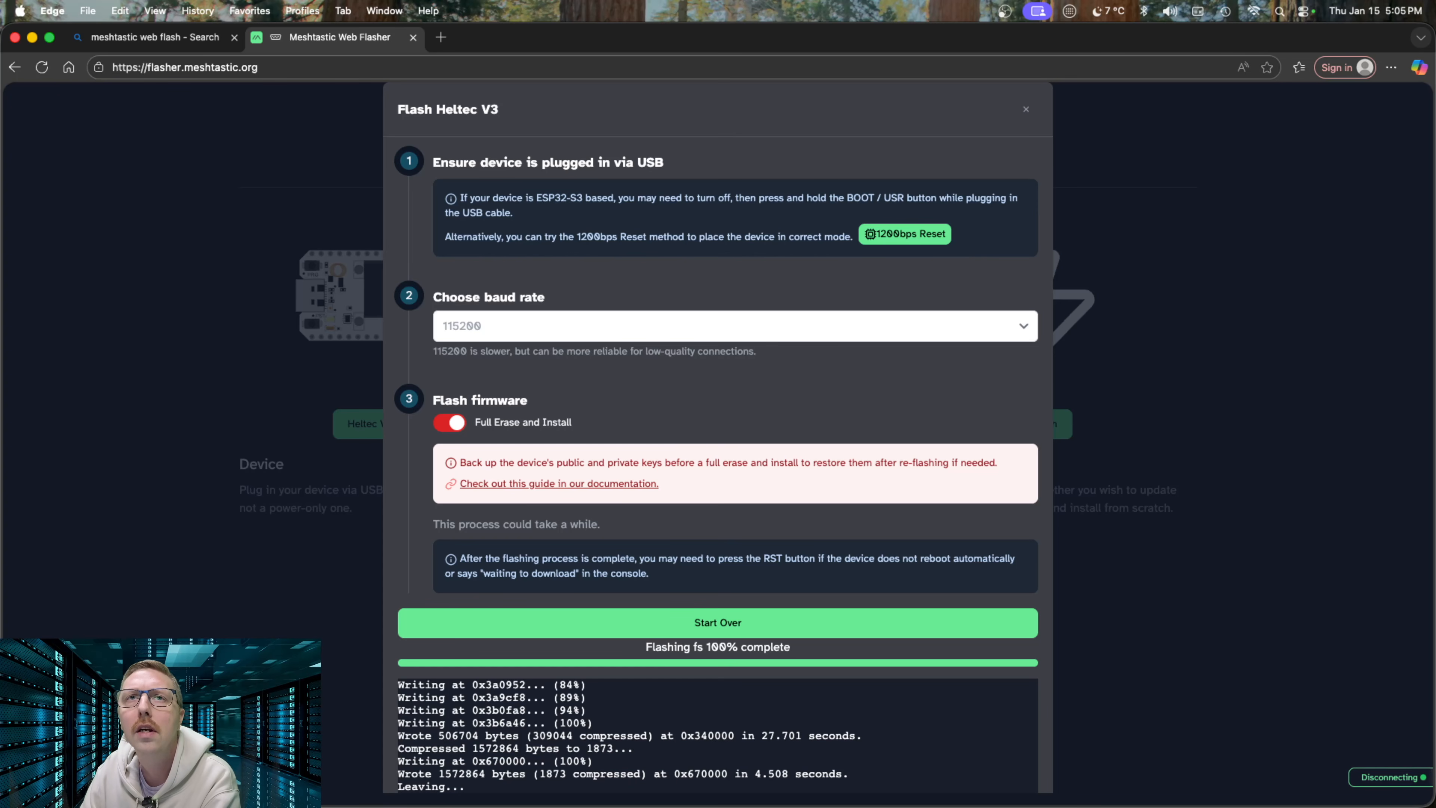
{"action": "scroll", "scroll_direction": "down", "scroll_amount": 3}
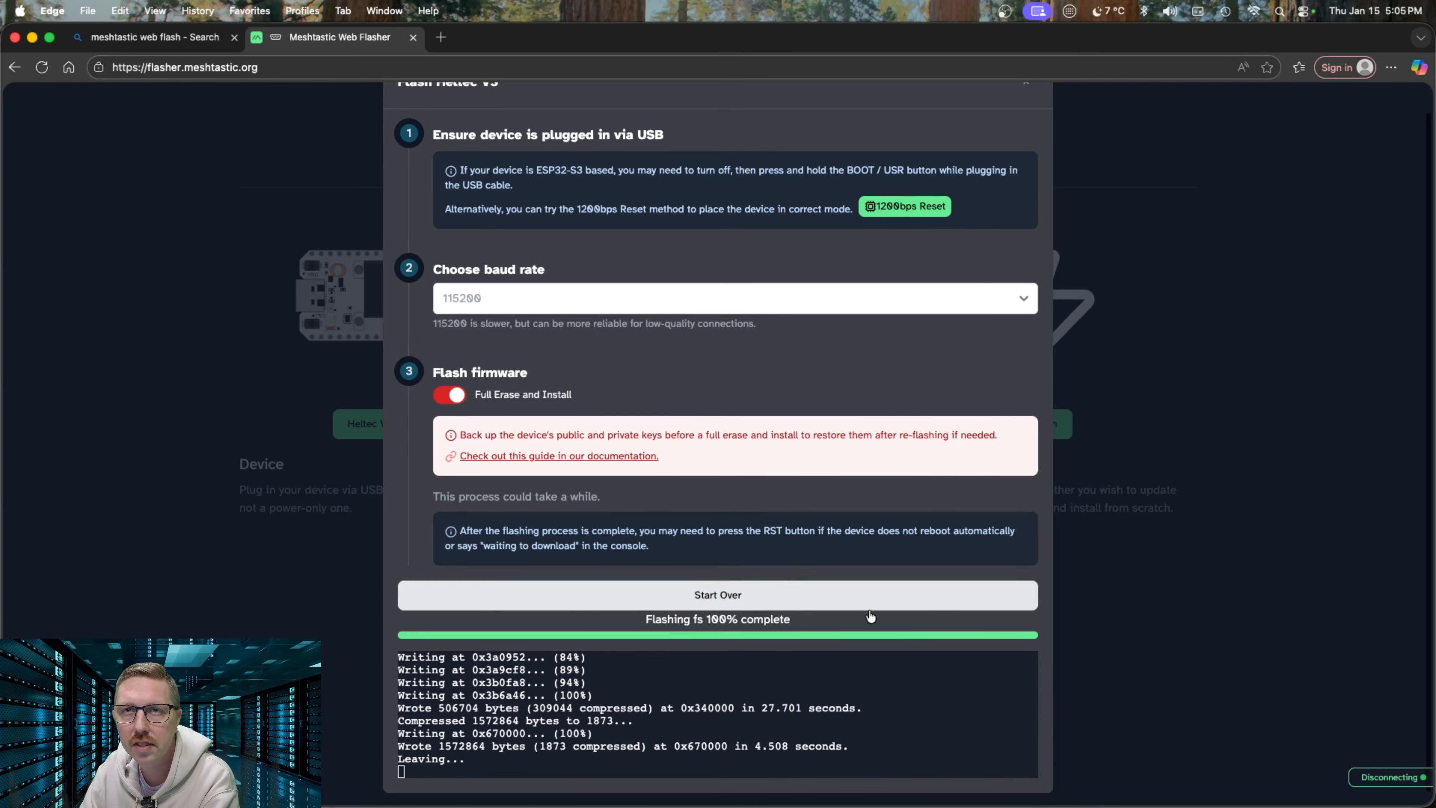